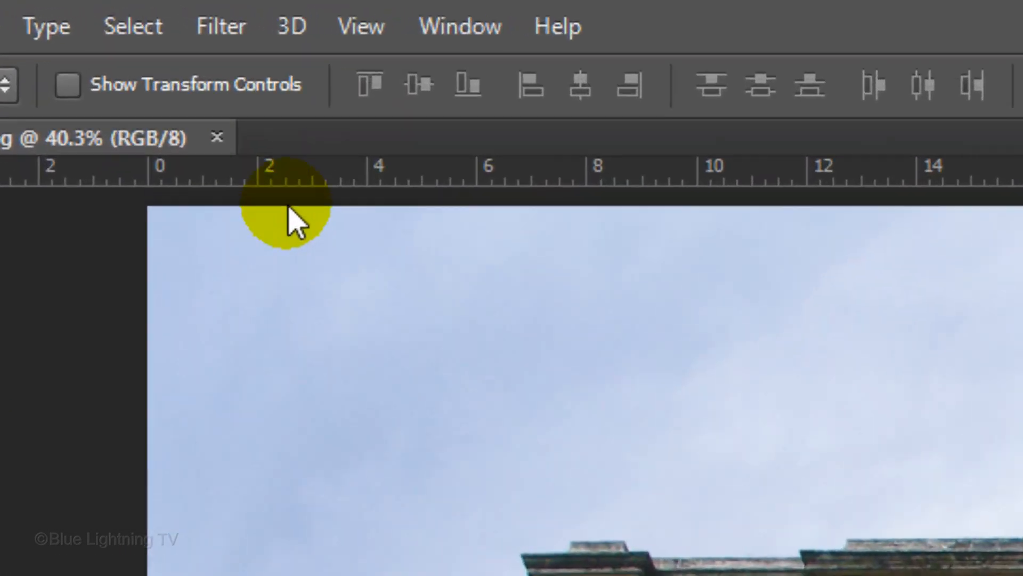
Open the Filter menu for the ancient stone arch photo
{"action": "left_click", "coordinate": [221, 25]}
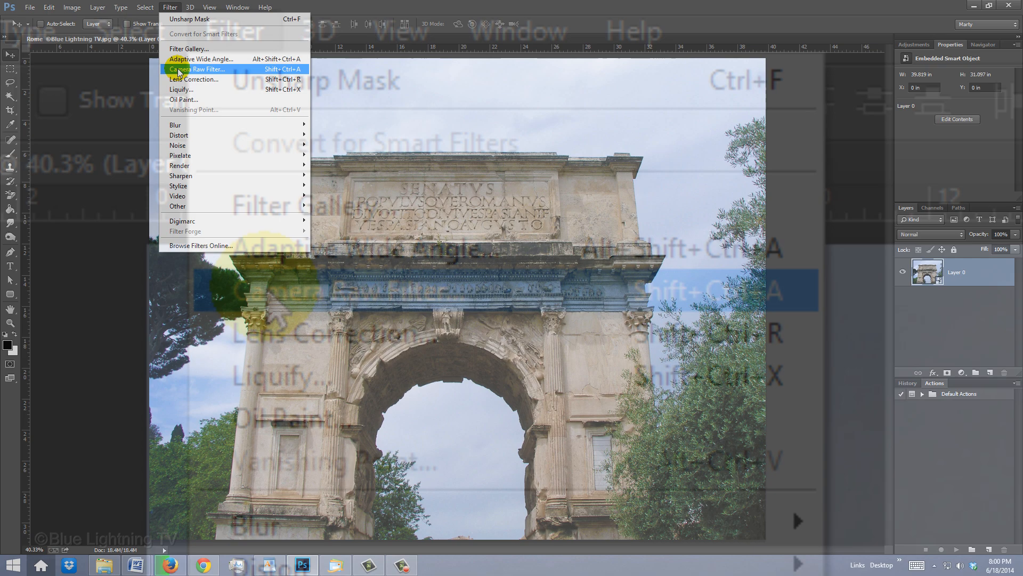
In Camera Raw Lens Corrections, test Level and Vertical Upright, then apply Full correction
{"action": "left_click", "coordinate": [198, 69]}
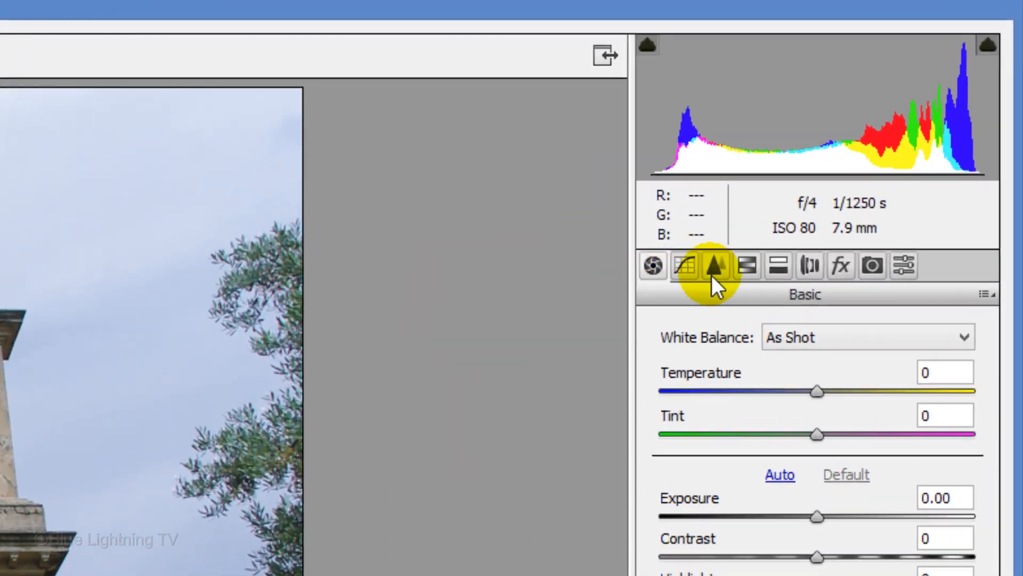
{"action": "left_click", "coordinate": [806, 273]}
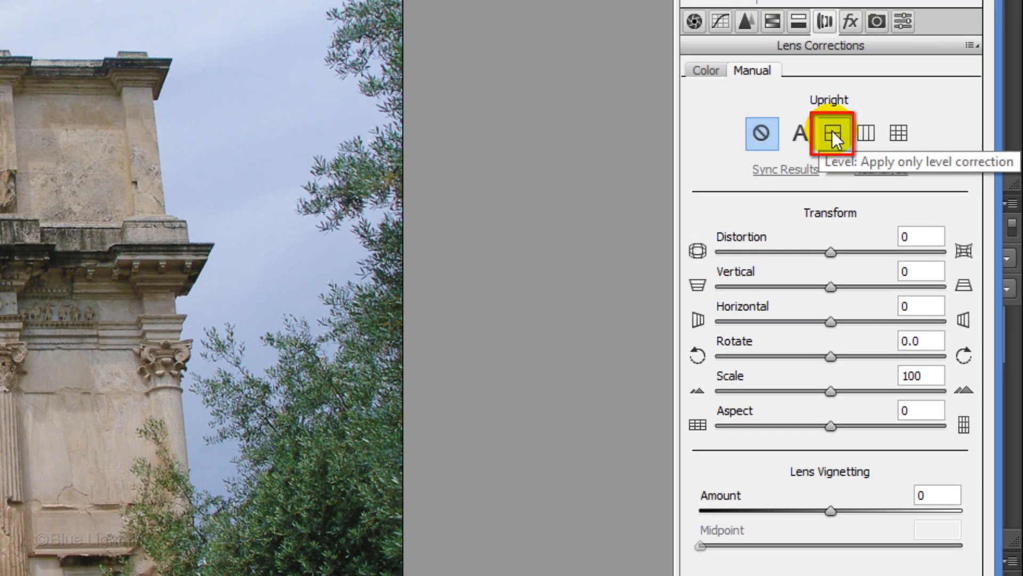
{"action": "left_click", "coordinate": [835, 131]}
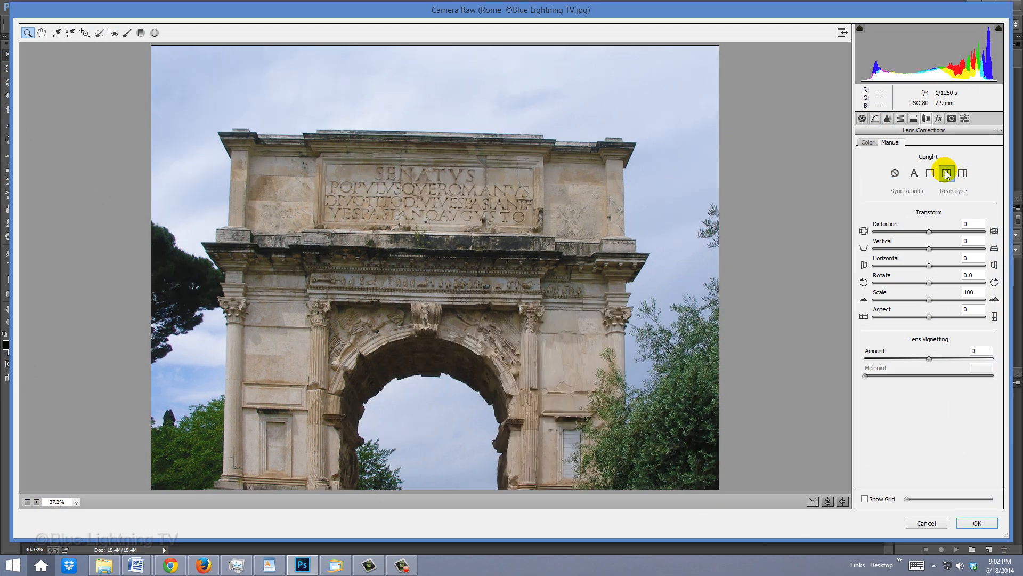
{"action": "left_click", "coordinate": [946, 173]}
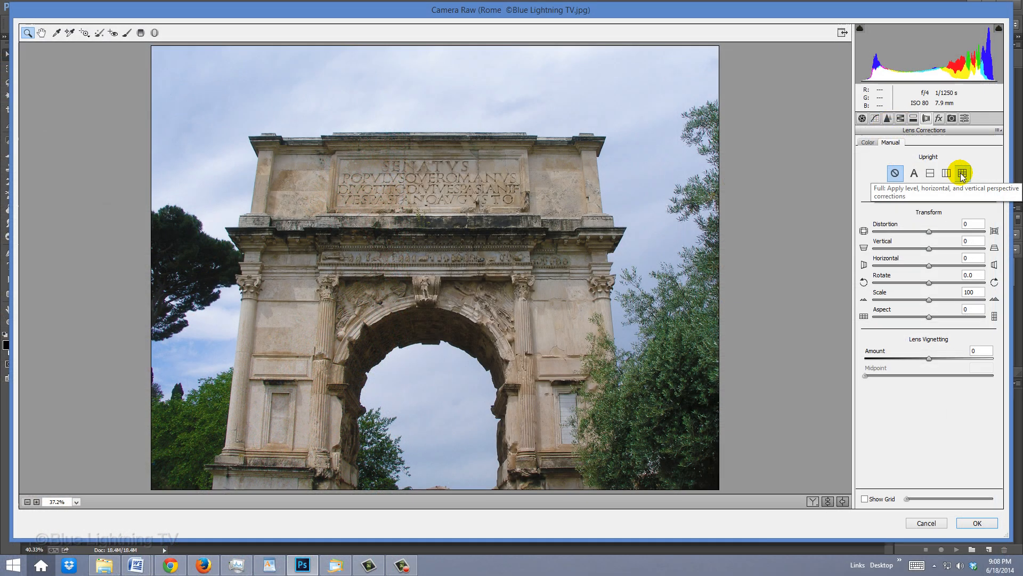
{"action": "left_click", "coordinate": [962, 173]}
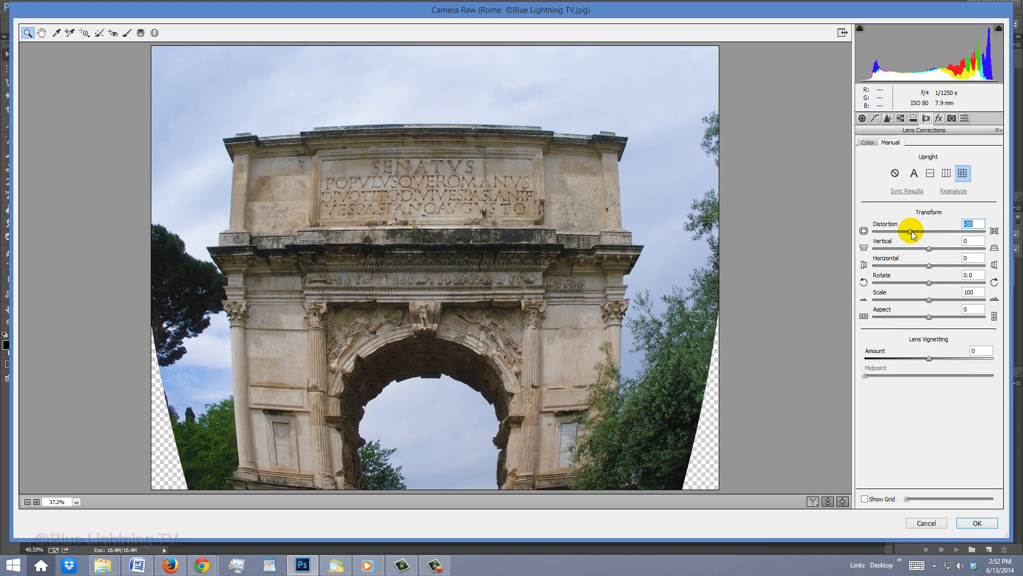
Set the arch transform to Distortion +15, Vertical -3, Horizontal 0 and Rotate -0.7
{"action": "left_click_drag", "start_coordinate": [922, 232], "coordinate": [972, 232]}
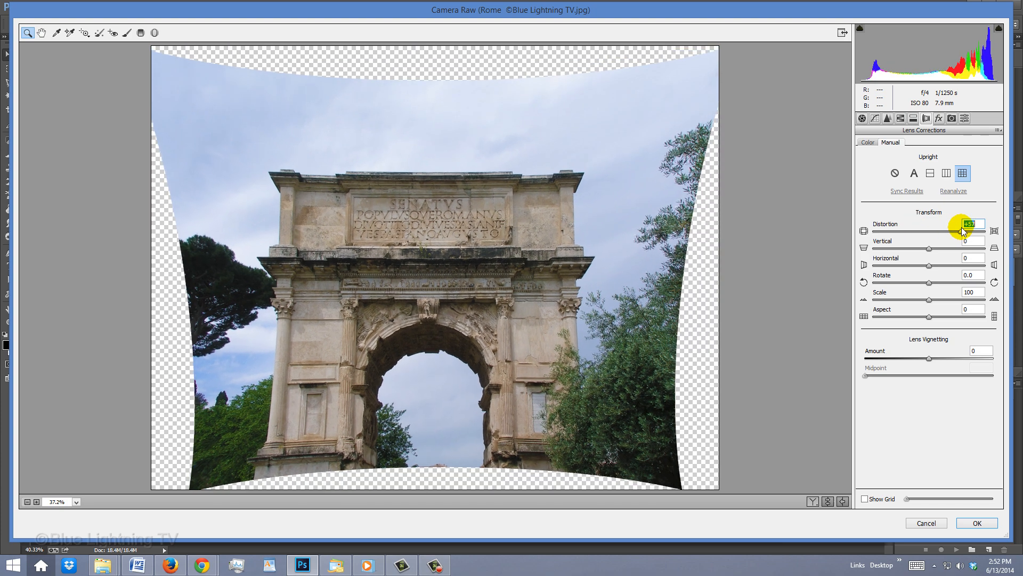
{"action": "left_click_drag", "start_coordinate": [959, 232], "coordinate": [963, 232]}
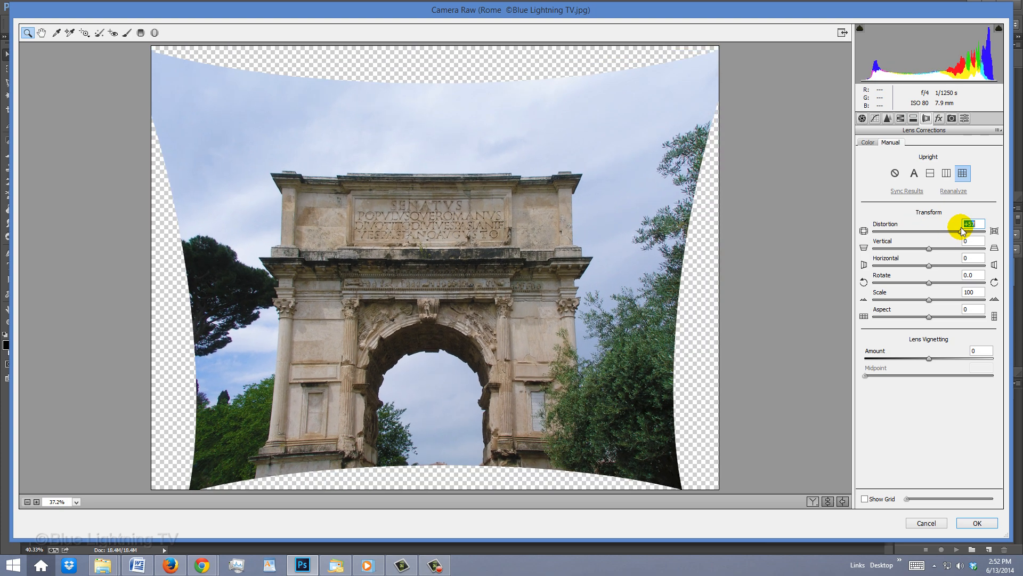
{"action": "left_click_drag", "start_coordinate": [979, 232], "coordinate": [940, 232]}
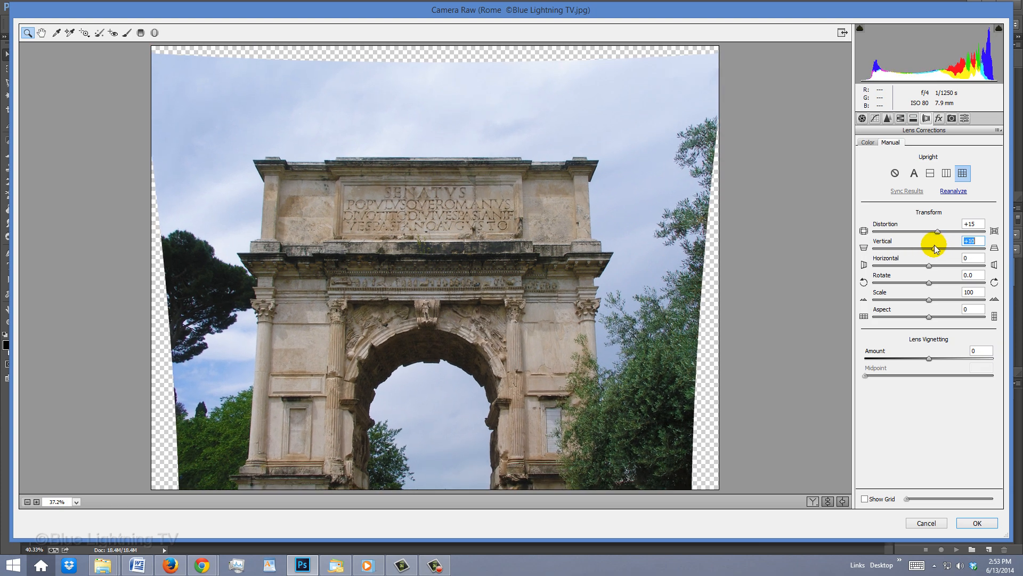
{"action": "left_click_drag", "start_coordinate": [956, 251], "coordinate": [928, 269]}
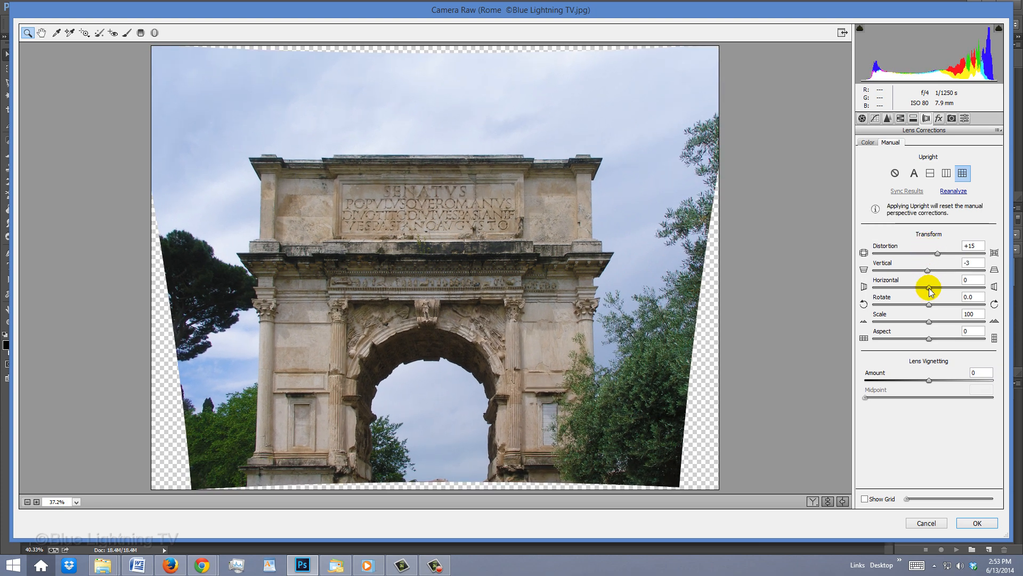
{"action": "left_click_drag", "start_coordinate": [947, 289], "coordinate": [913, 288]}
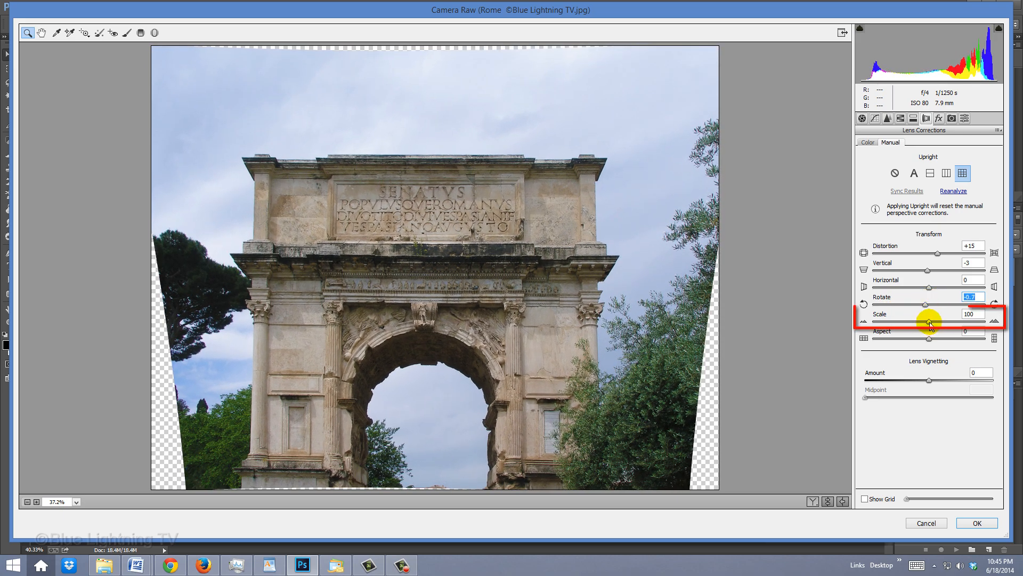
{"action": "left_click_drag", "start_coordinate": [925, 323], "coordinate": [958, 323]}
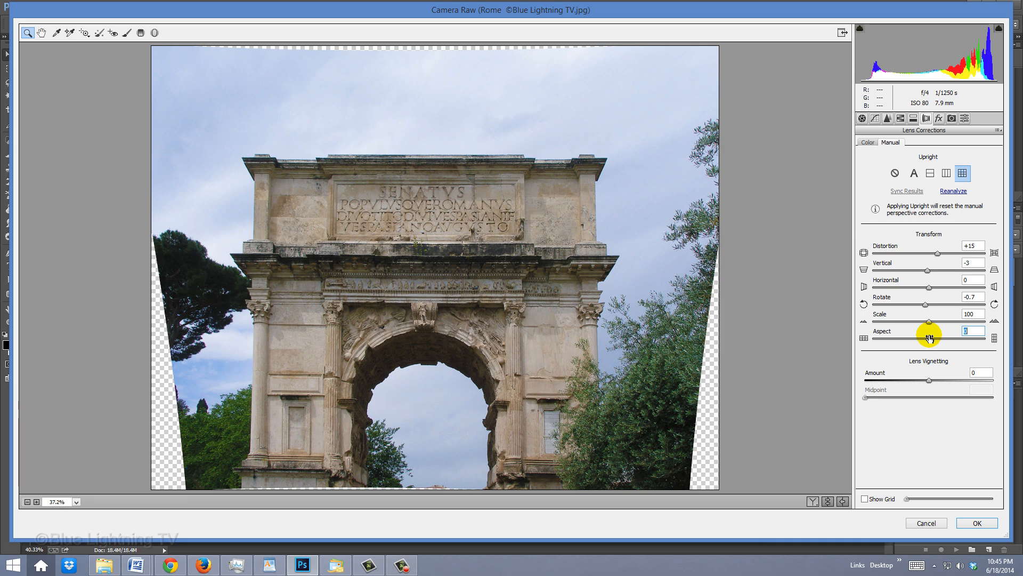
{"action": "left_click", "coordinate": [977, 523]}
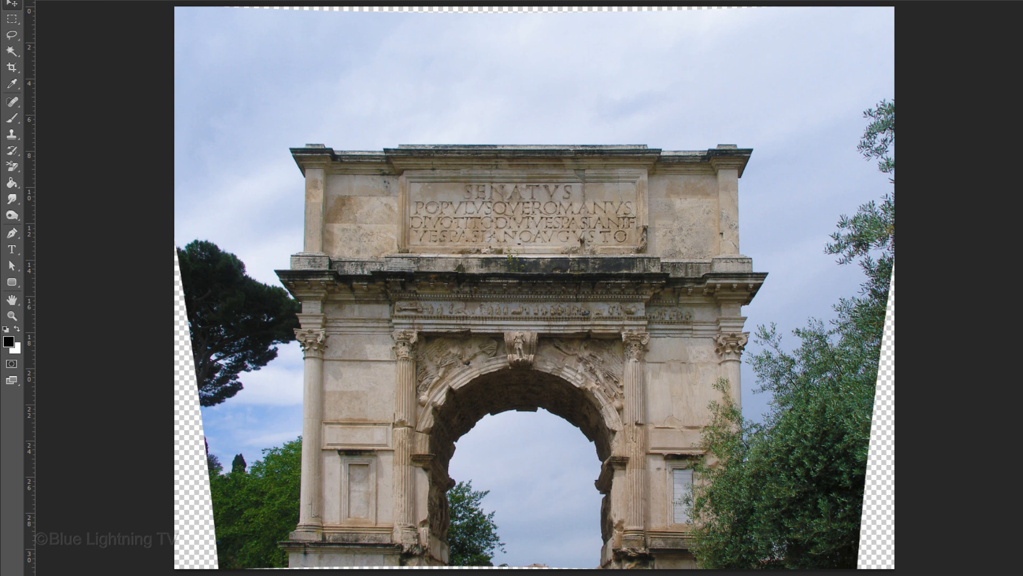
Apply the Camera Raw corrections and merge all visible content onto a new layer
{"action": "left_click", "coordinate": [921, 530]}
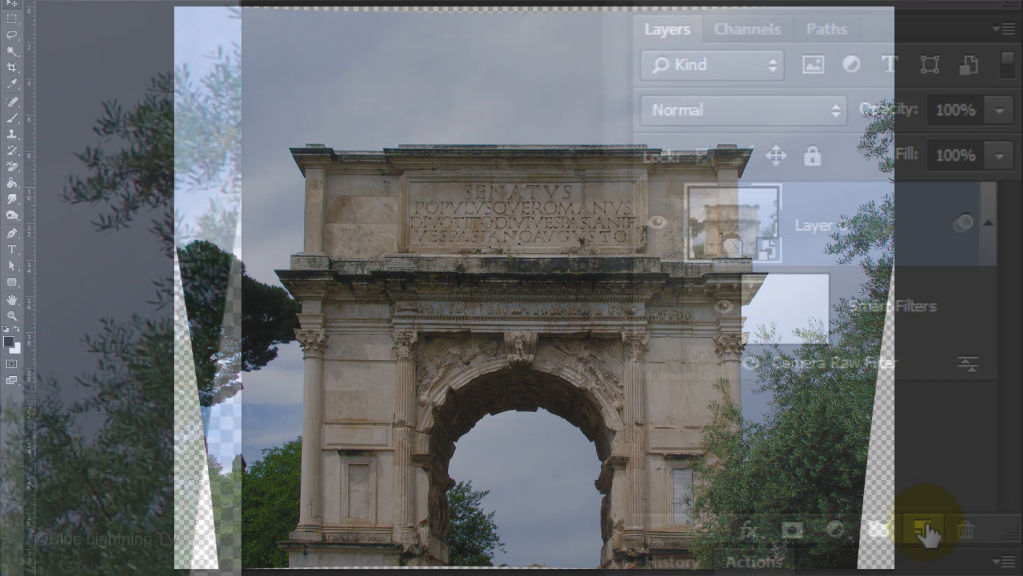
{"action": "left_click", "coordinate": [922, 529]}
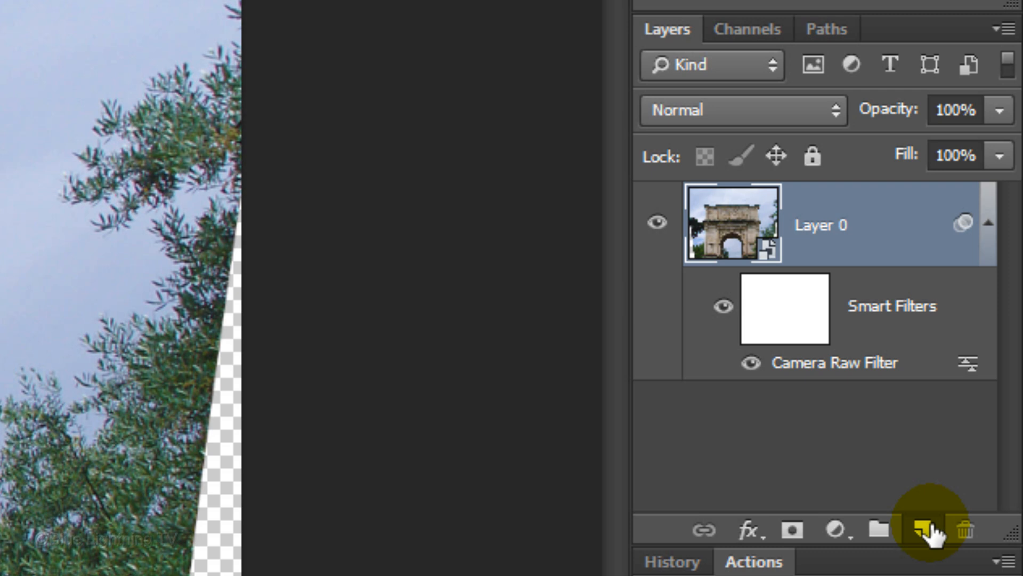
{"action": "left_click", "coordinate": [918, 530]}
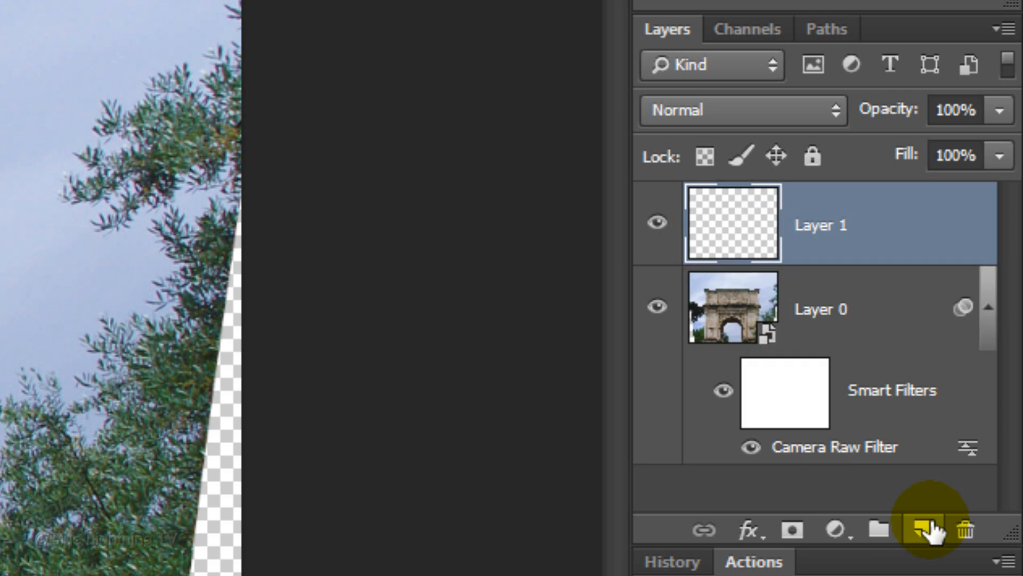
{"action": "key", "text": "ctrl+shift+alt+e"}
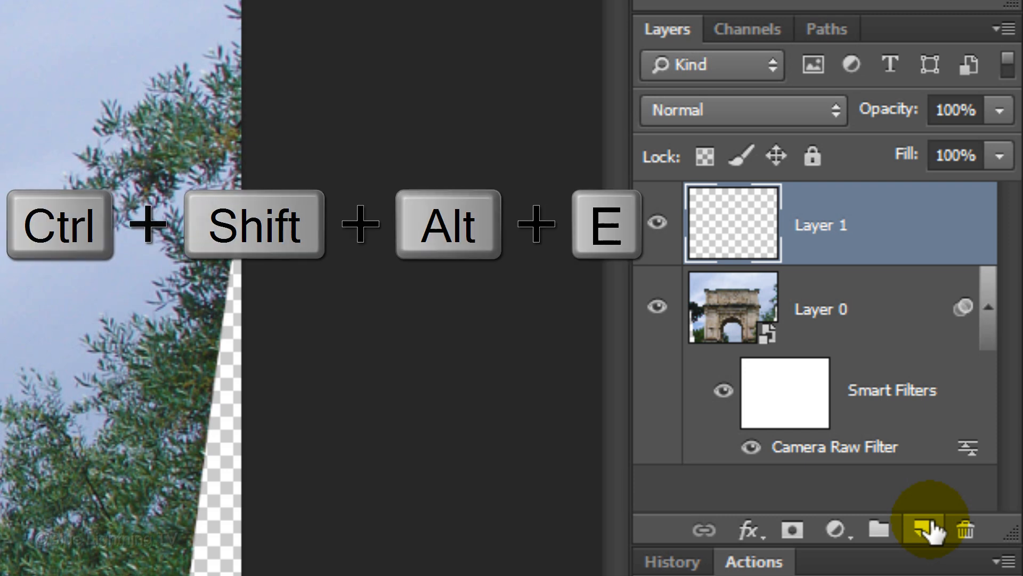
{"action": "key", "text": "ctrl+shift+alt+e"}
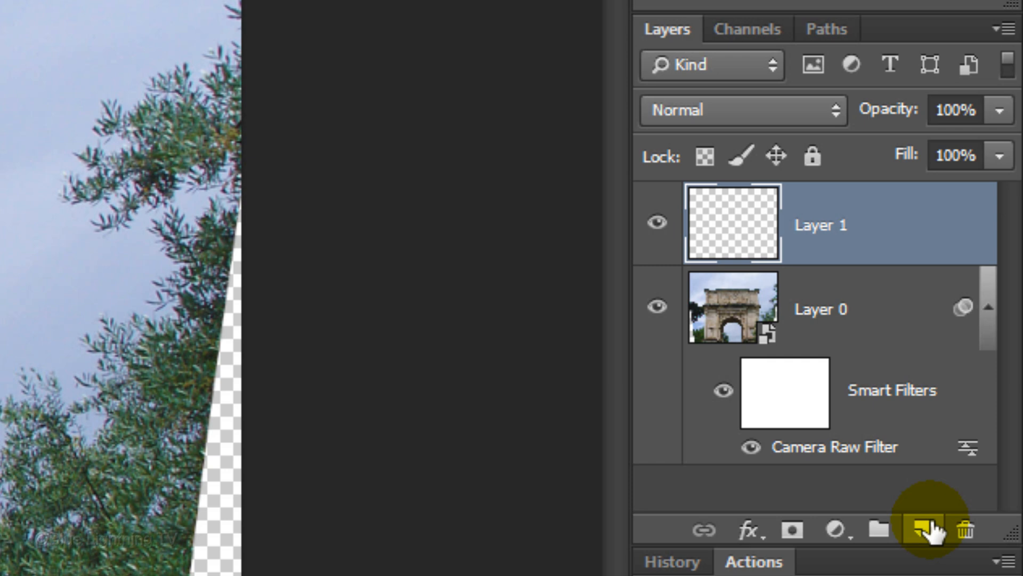
Crop the arch photo to a marquee selection without transparent edges, then deselect
{"action": "left_click", "coordinate": [923, 530]}
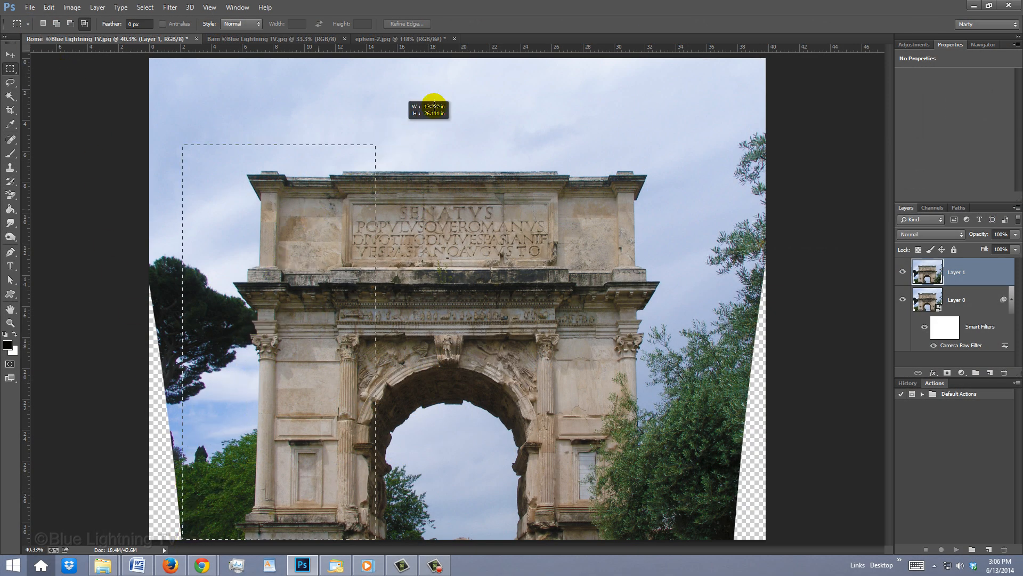
{"action": "left_click_drag", "start_coordinate": [434, 102], "coordinate": [724, 52]}
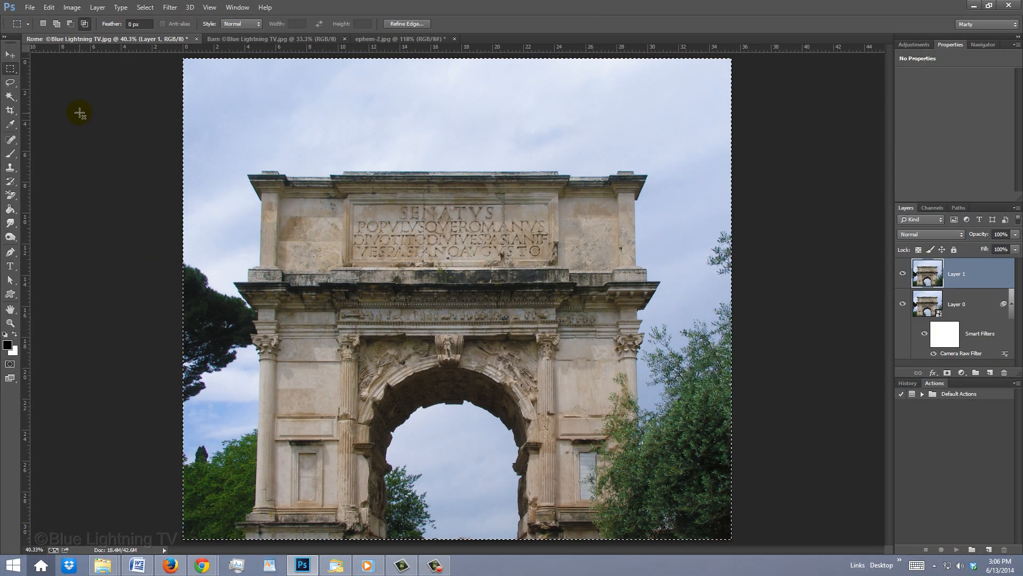
{"action": "key", "text": "Ctrl+D"}
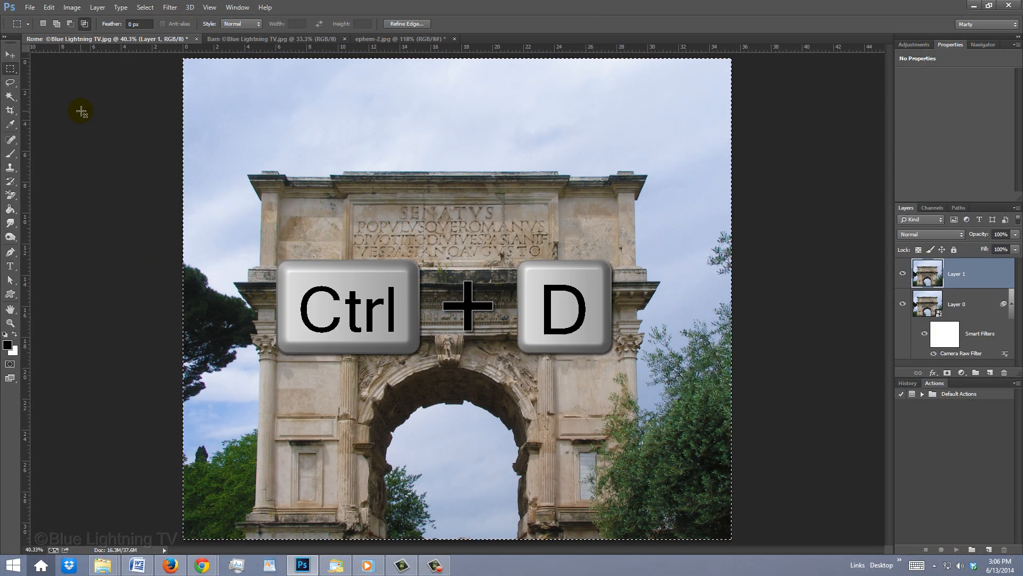
{"action": "key", "text": "Ctrl+D"}
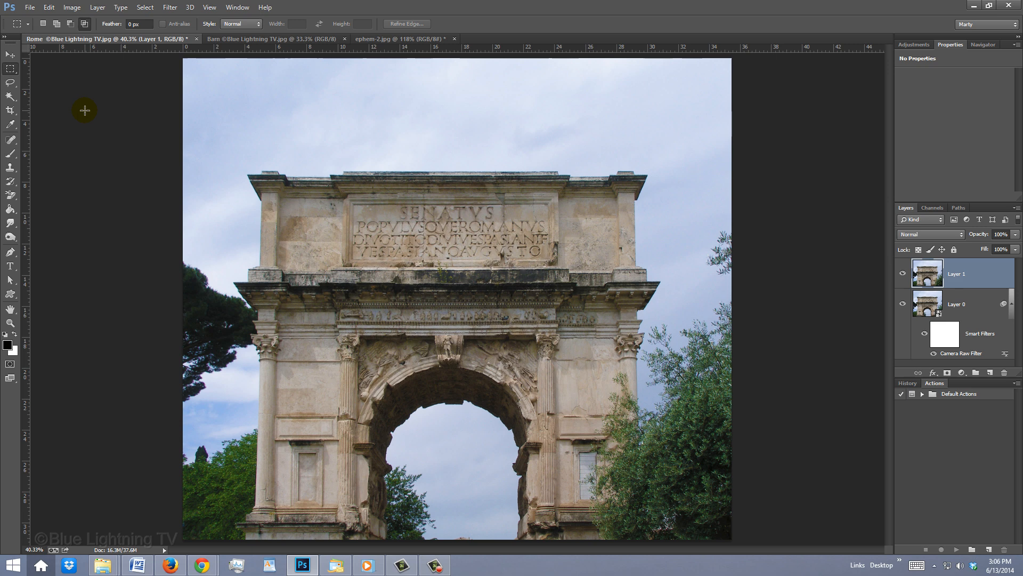
Brighten a circular area of the Barn photo with a Camera Raw Radial Filter, Feather 50 inside
{"action": "left_click", "coordinate": [245, 35]}
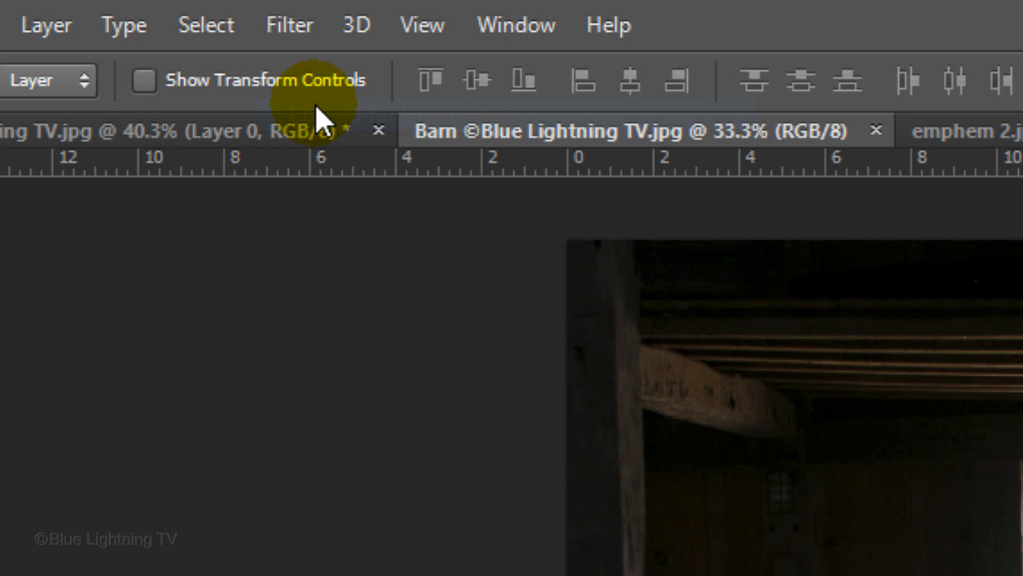
{"action": "left_click", "coordinate": [289, 24]}
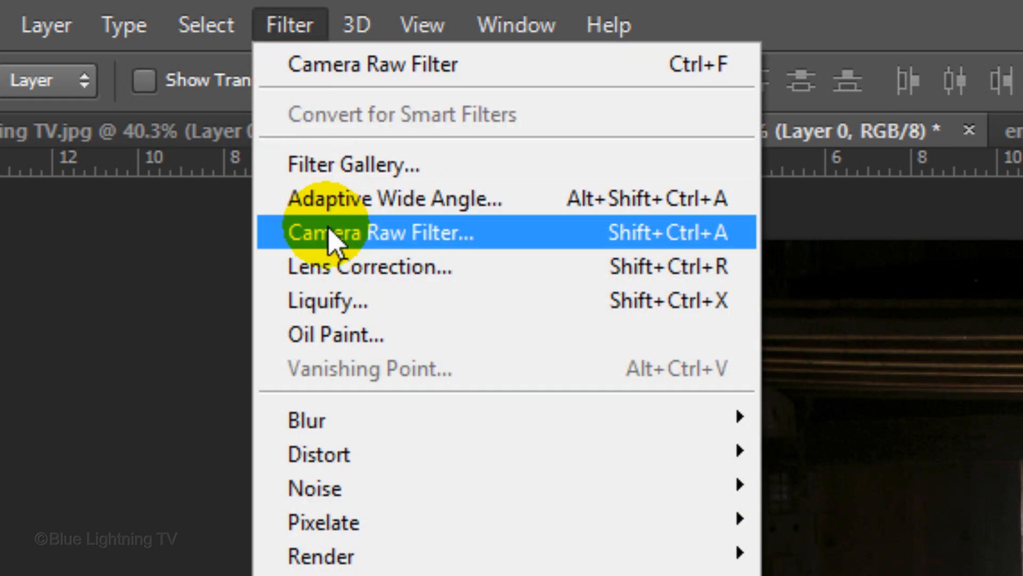
{"action": "left_click", "coordinate": [339, 232]}
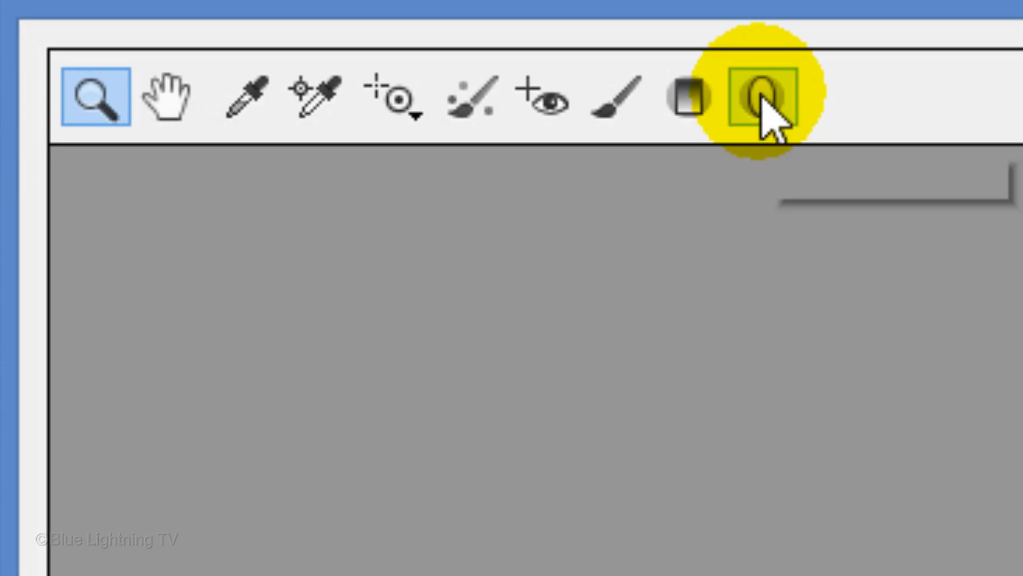
{"action": "left_click", "coordinate": [757, 93]}
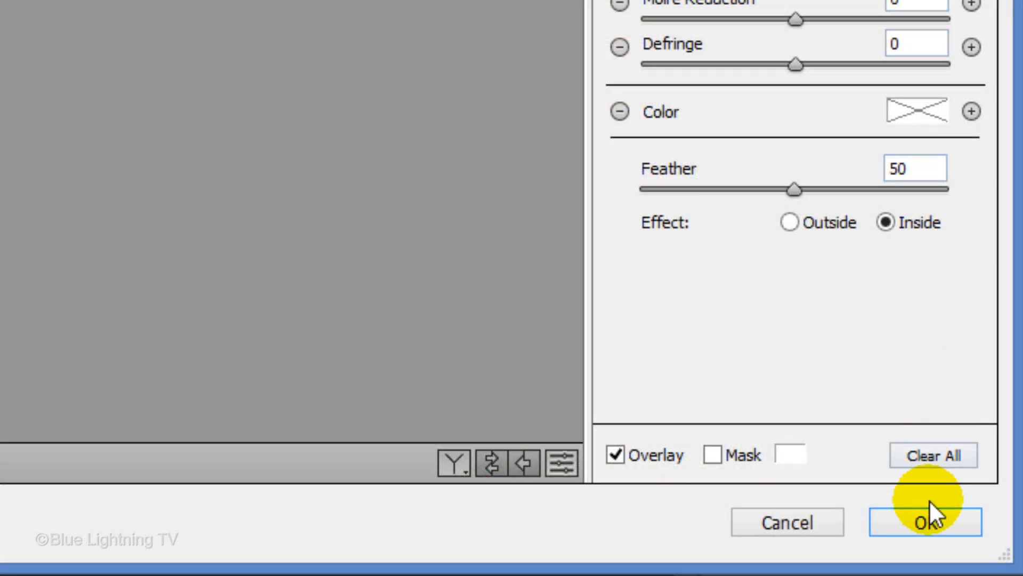
{"action": "left_click", "coordinate": [932, 522]}
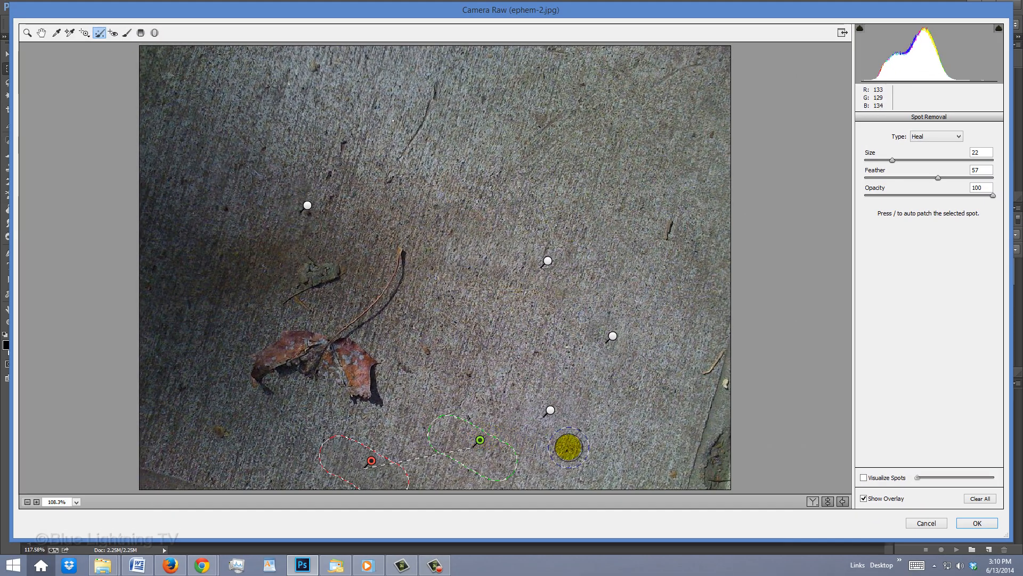
Apply the Camera Raw spot-removal patches to the leaf-on-pavement photo
{"action": "left_click", "coordinate": [978, 523]}
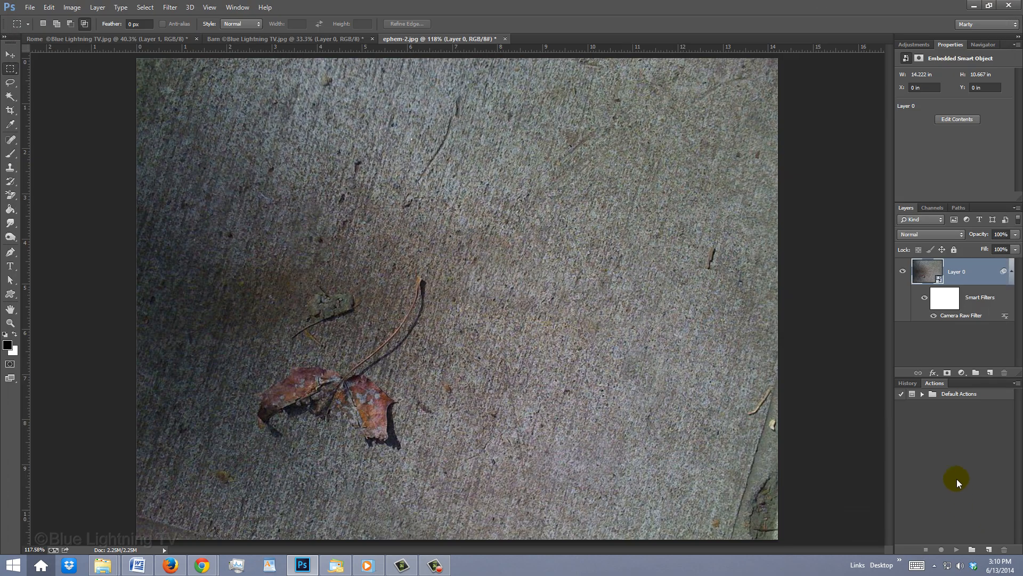